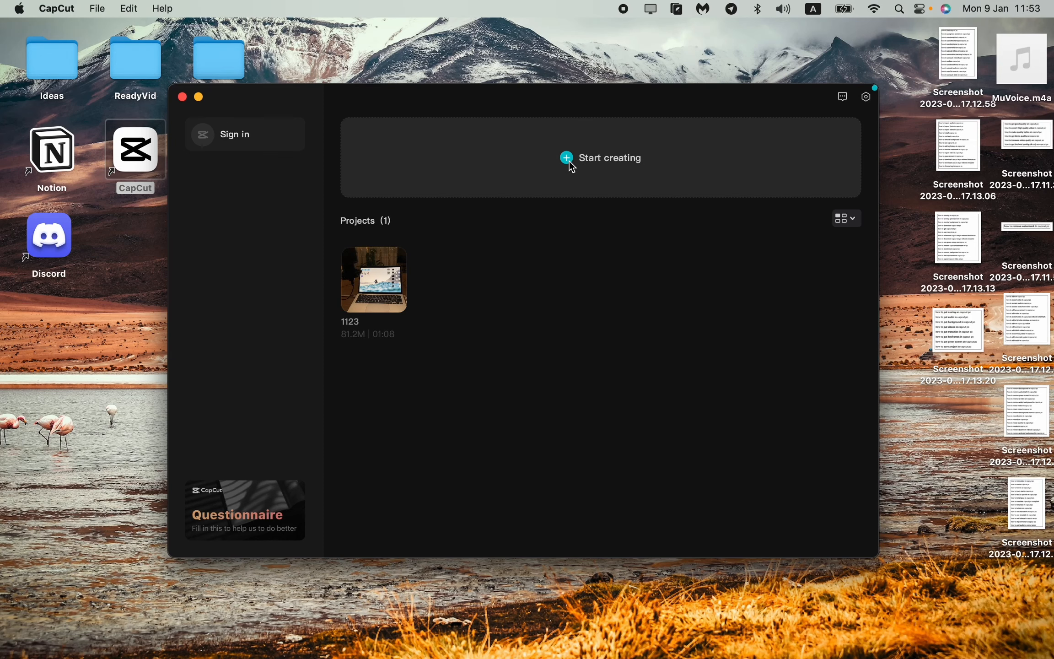
- Start a new empty project (0109) from the CapCut home screen
click(599, 157)
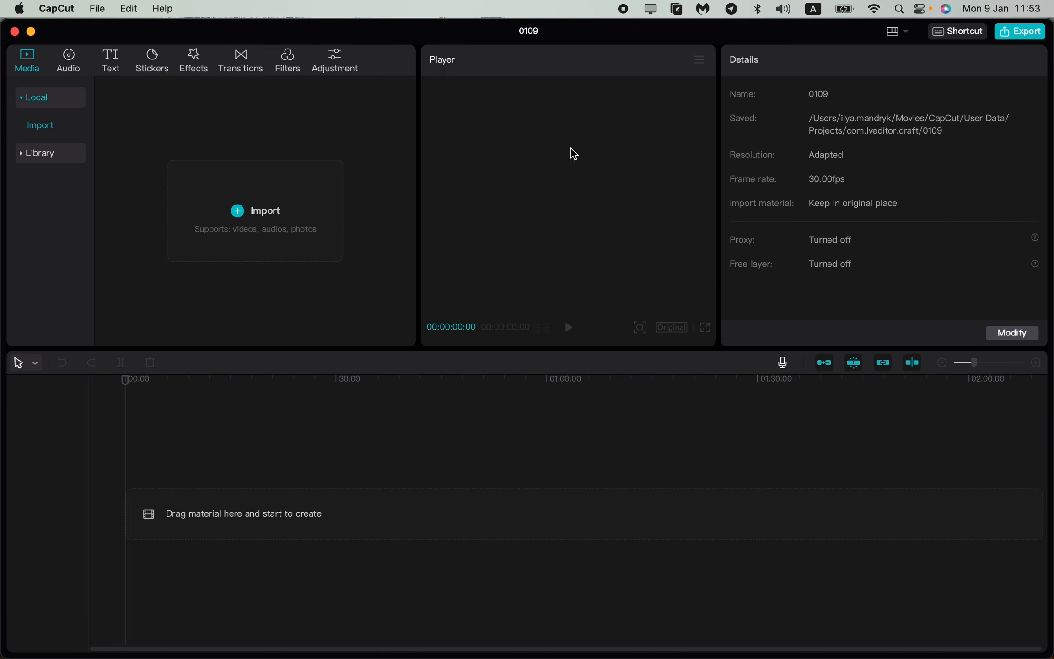
mouse_move(482, 275)
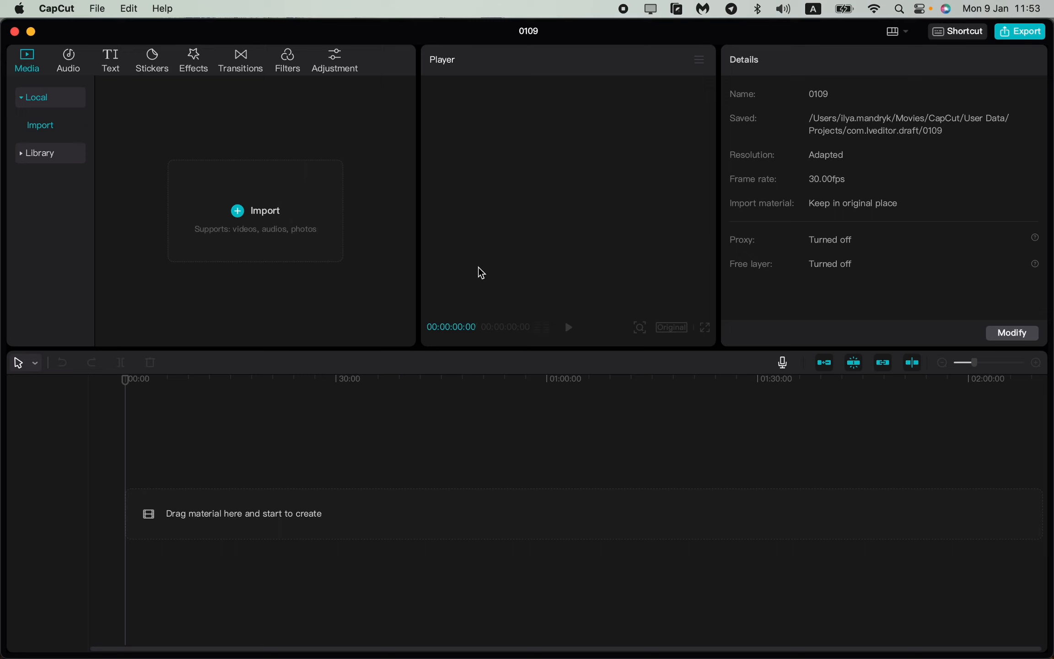
mouse_move(497, 277)
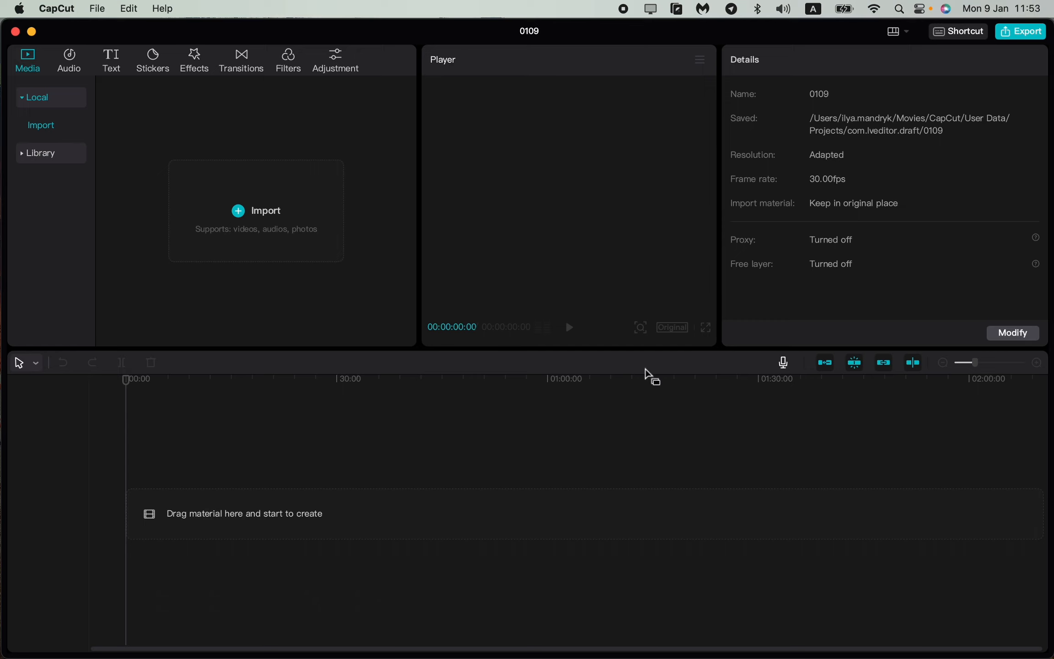
mouse_move(603, 381)
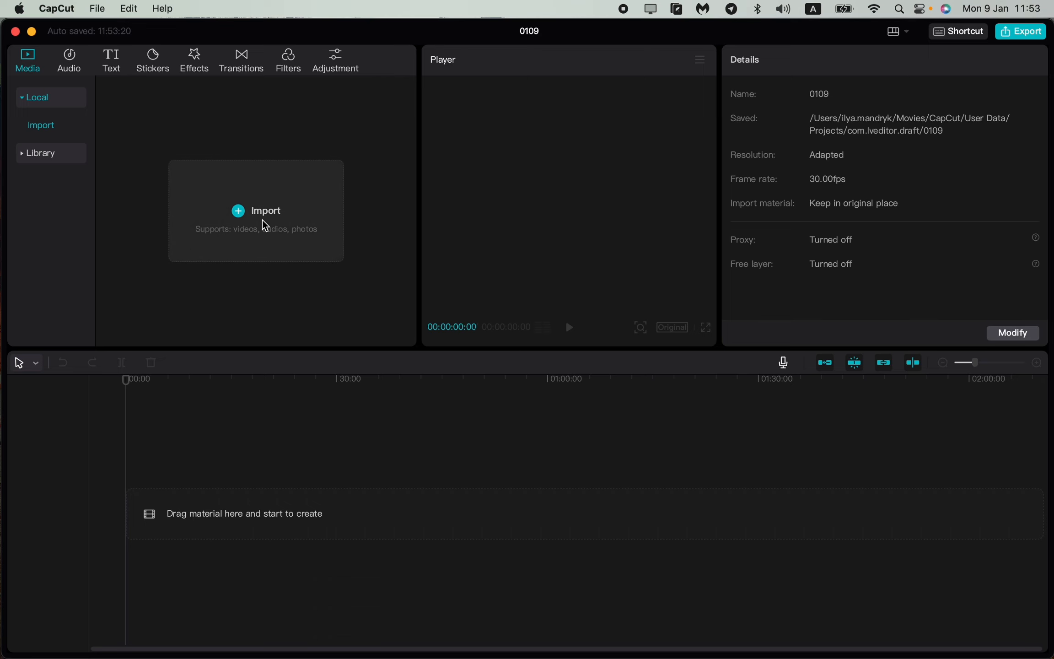
- Import the MuVoice.m4a voice recording from the Desktop into the media library
click(256, 211)
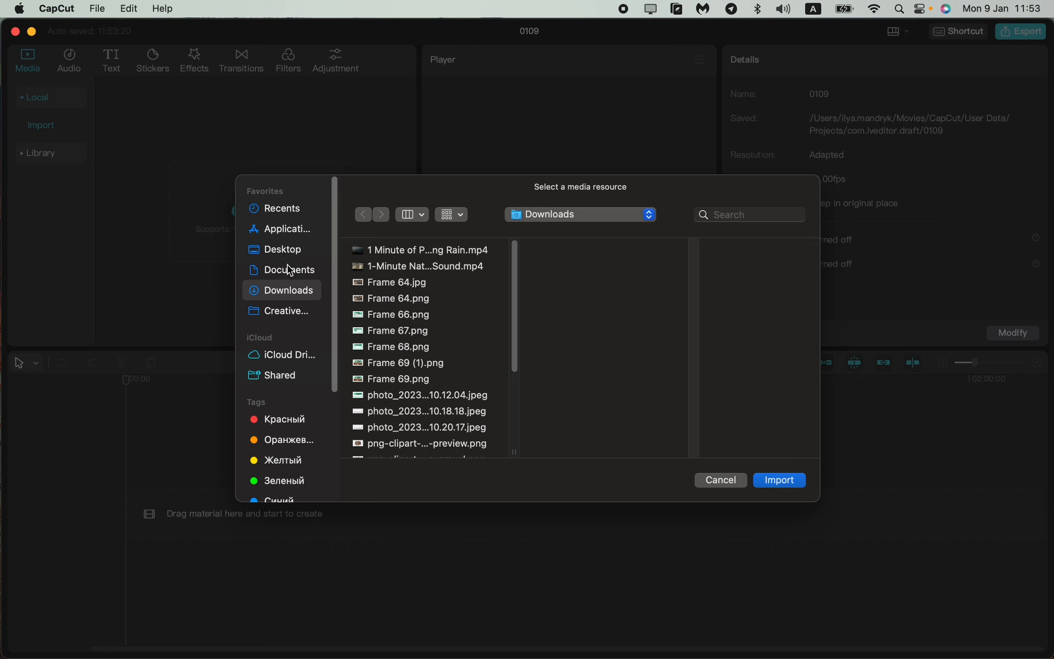
click(283, 248)
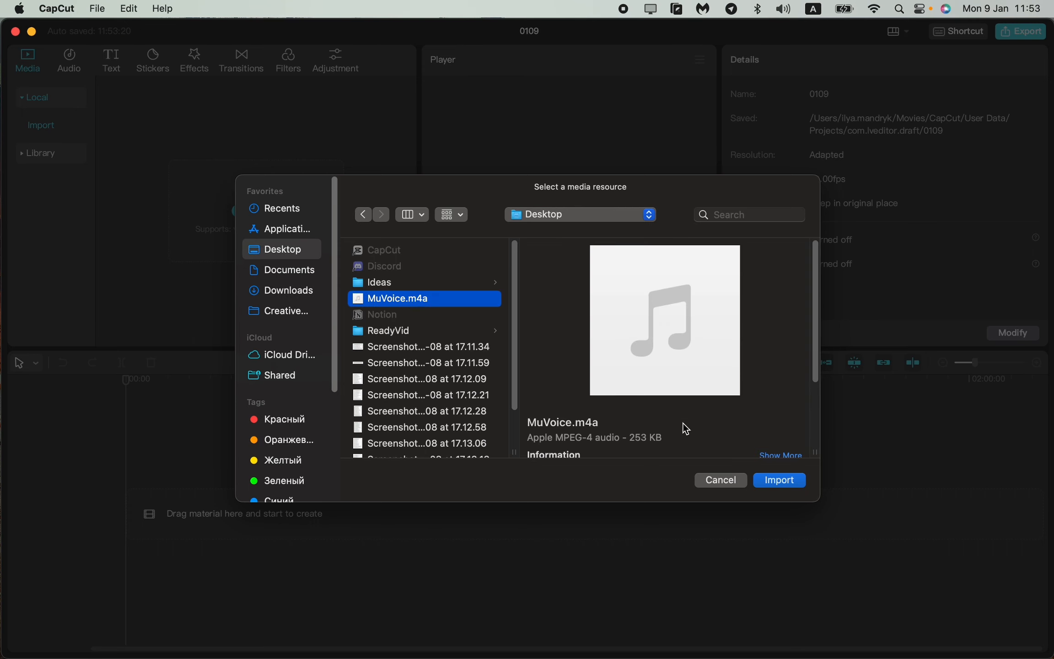
click(779, 480)
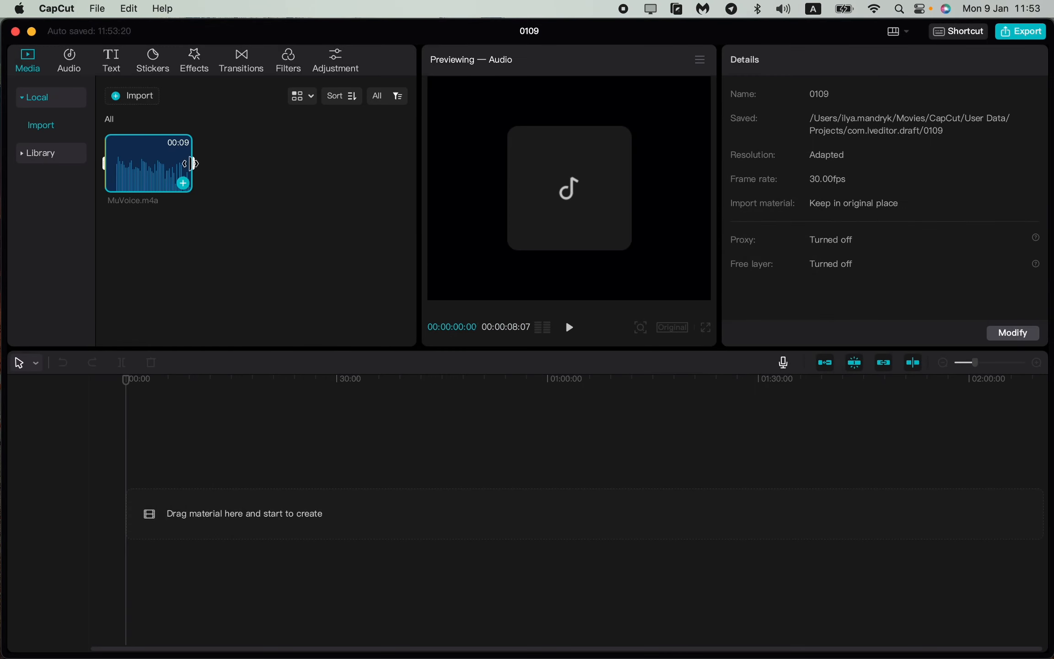
mouse_move(227, 200)
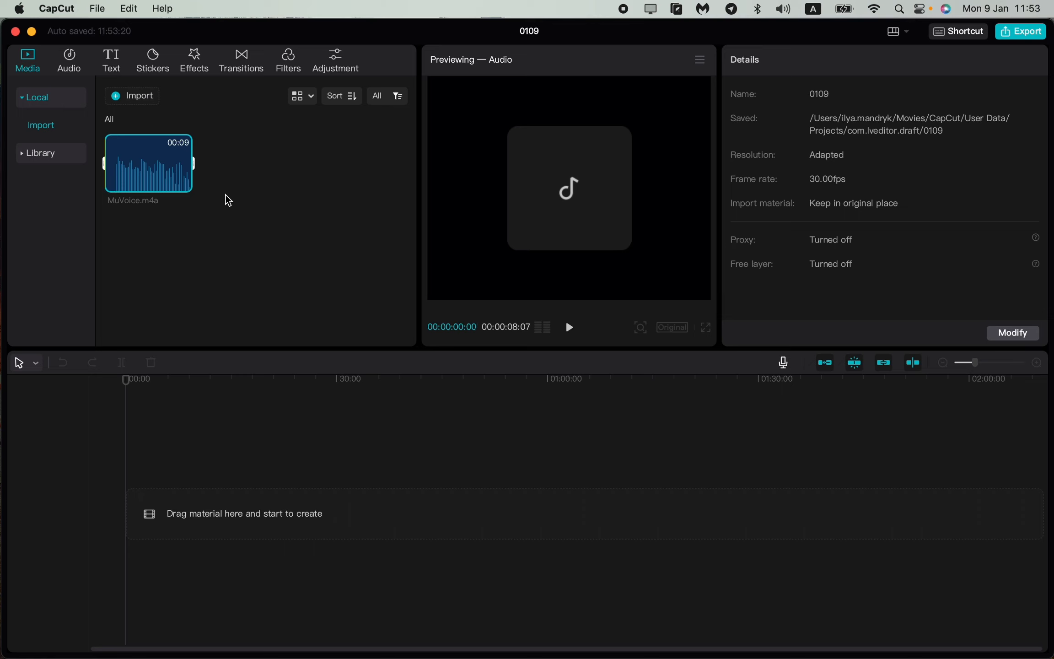
right_click(228, 199)
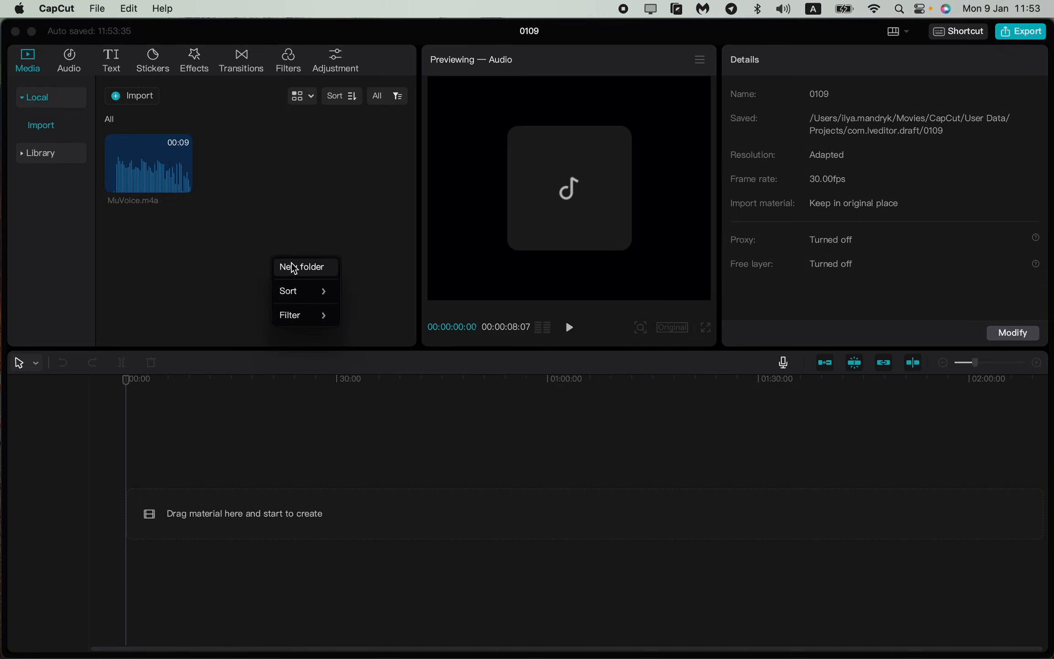
- Import 1-Minute Nature Background Sound.mp4 from Downloads and place it at the timeline start
click(139, 96)
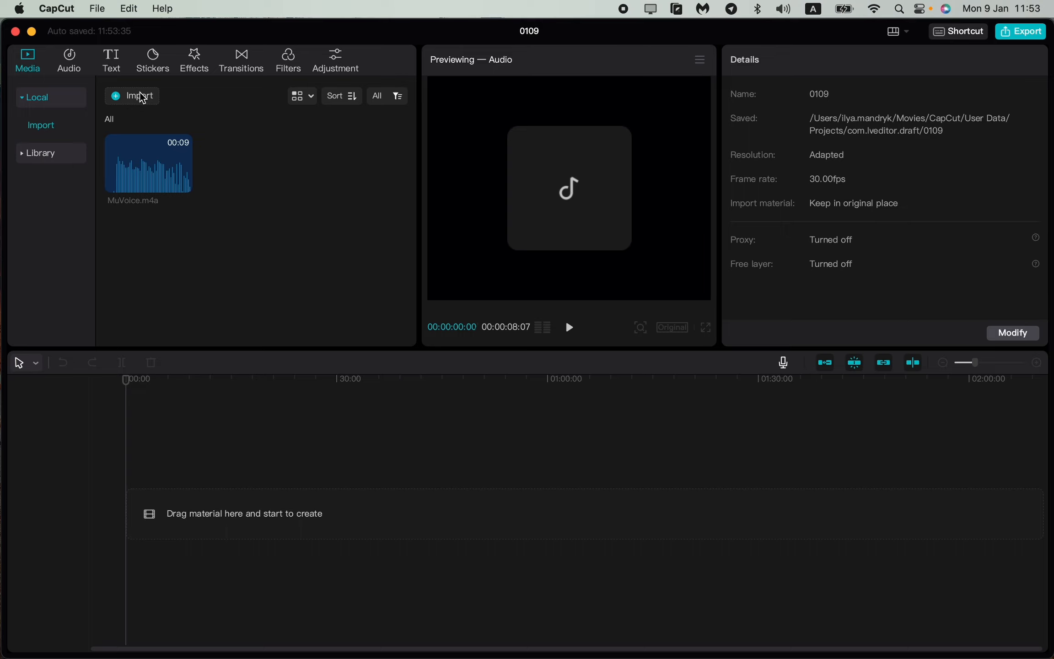
click(138, 95)
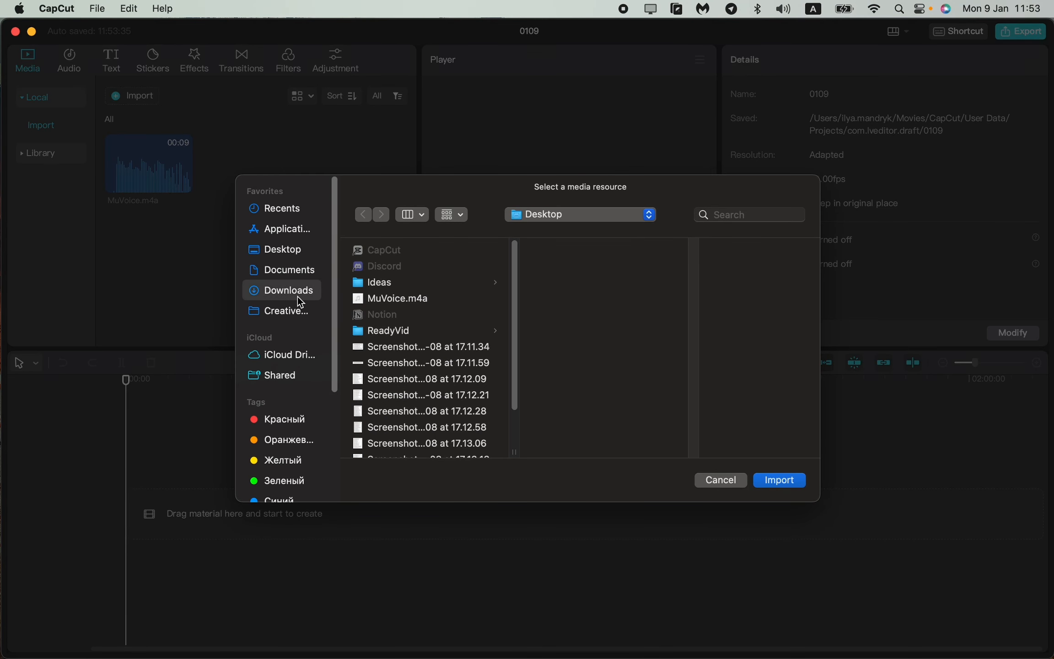
click(778, 479)
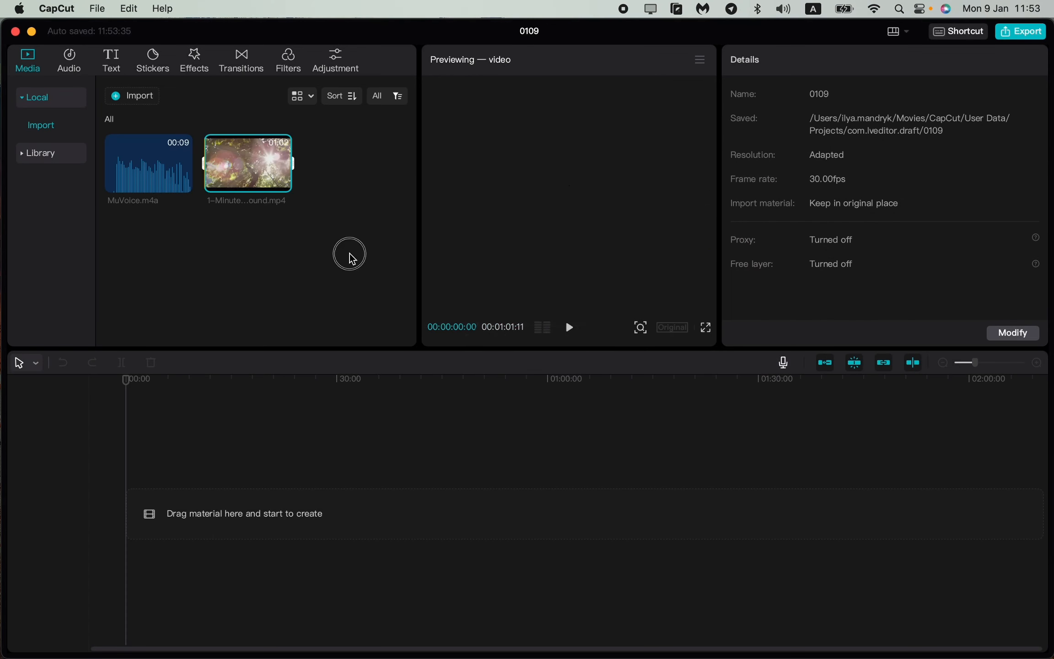
drag(247, 163, 275, 513)
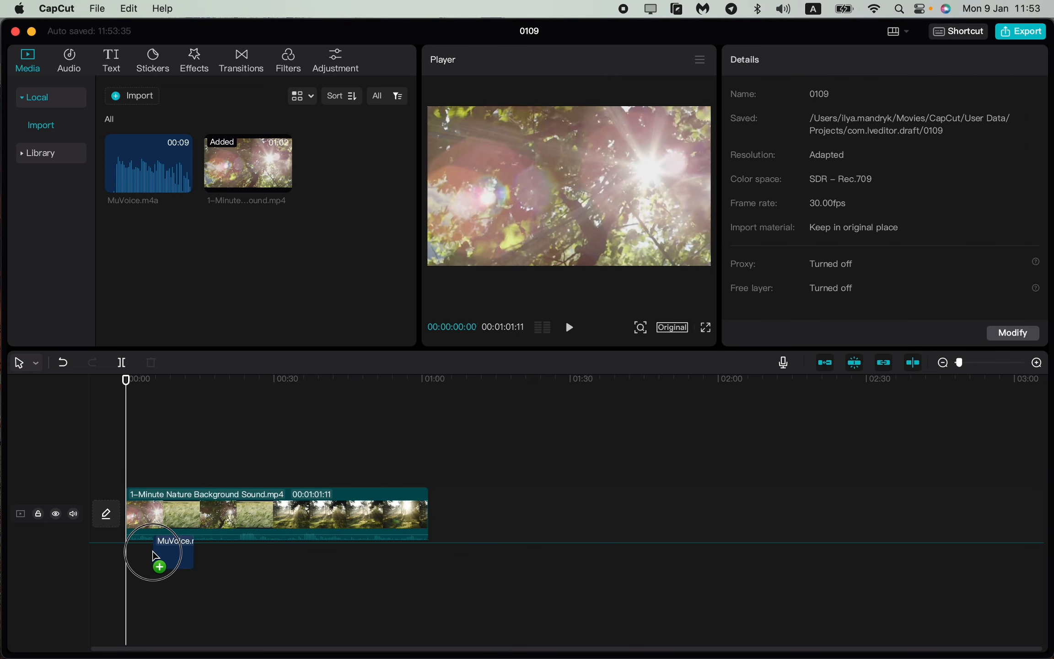
- Place MuVoice.m4a on a track below the video and enable noise reduction, leaving voice effects off
drag(153, 550, 151, 561)
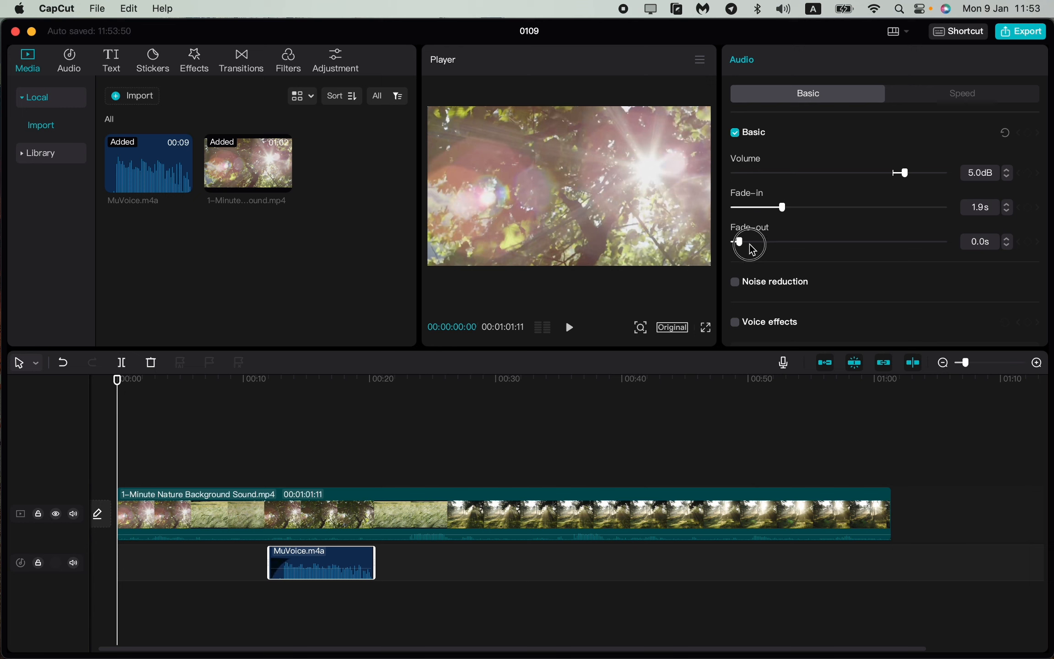
click(735, 281)
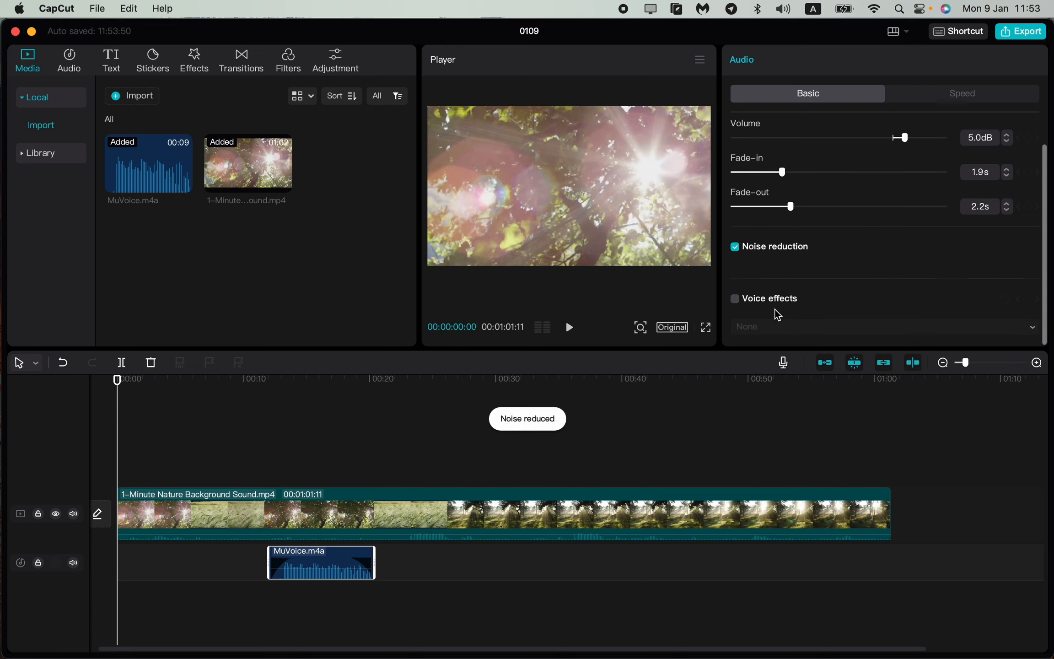
click(733, 299)
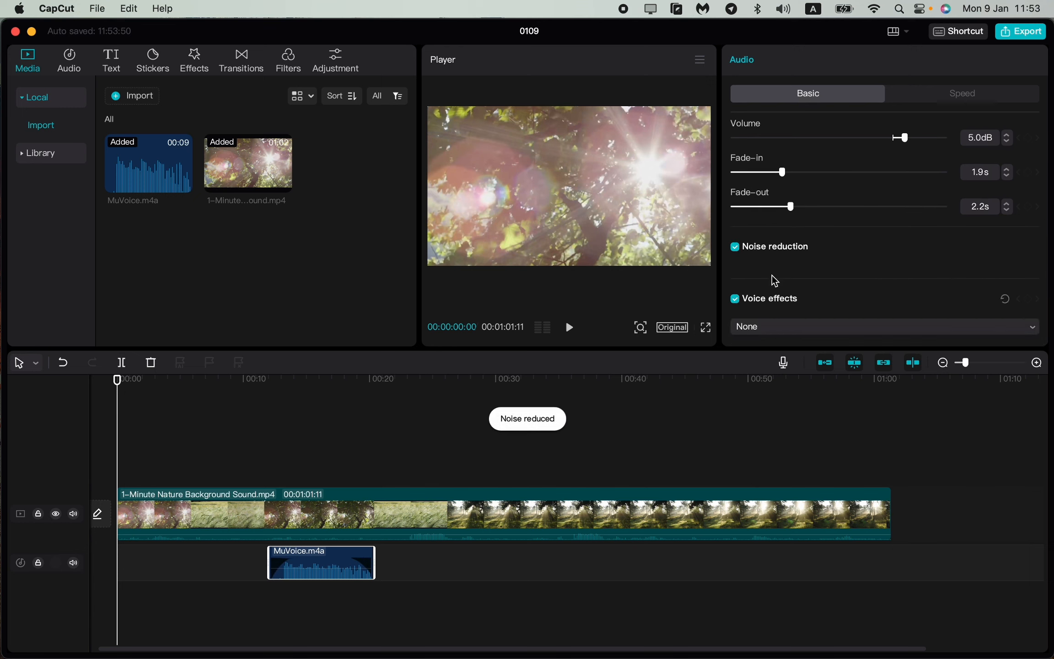
click(734, 297)
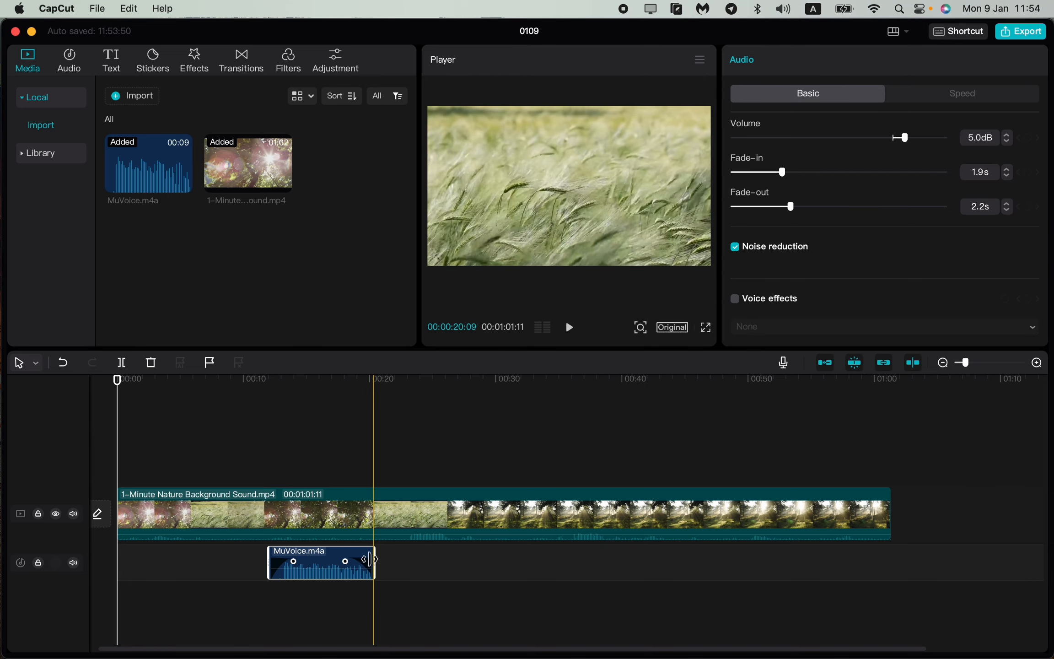
- Give the voice clip a 1.9 s fade-in and 2.2 s fade-out and return to the timeline start
drag(321, 563, 248, 563)
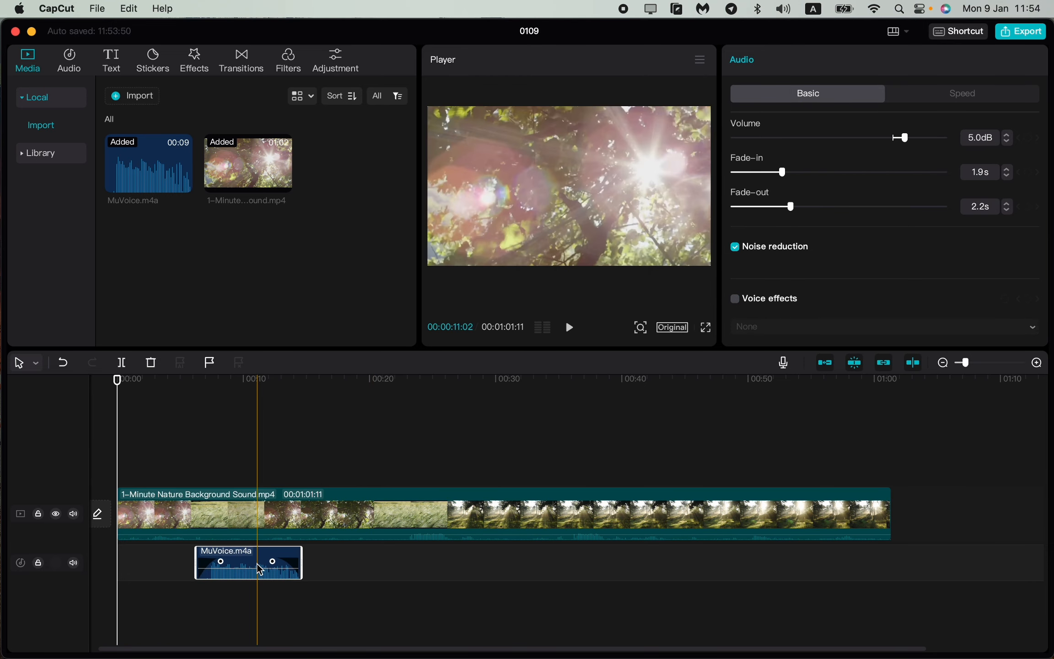
click(336, 378)
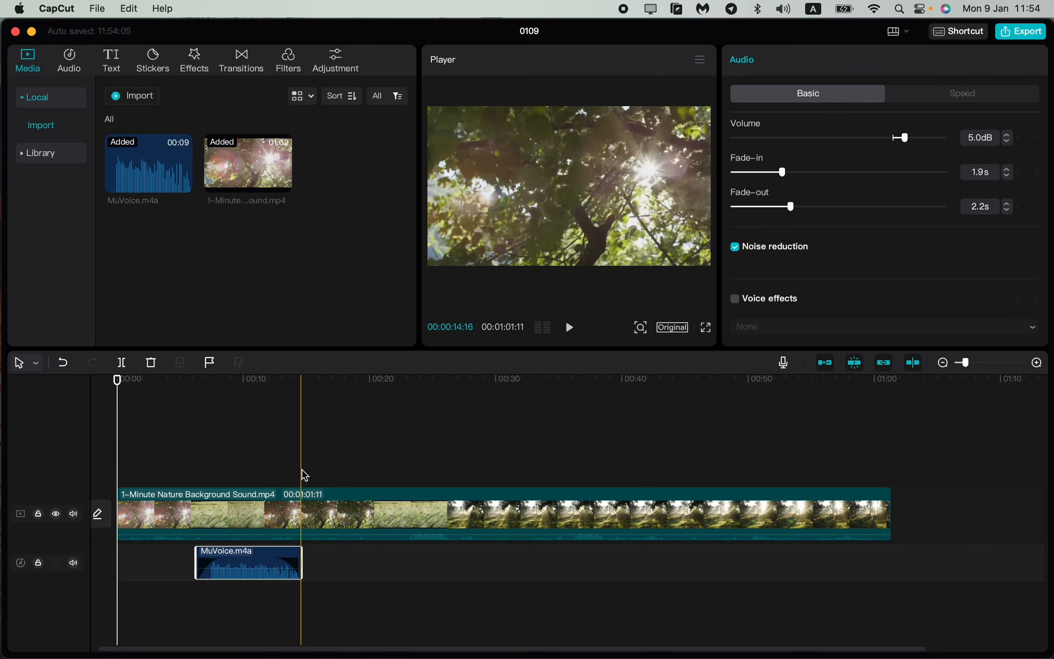
click(349, 379)
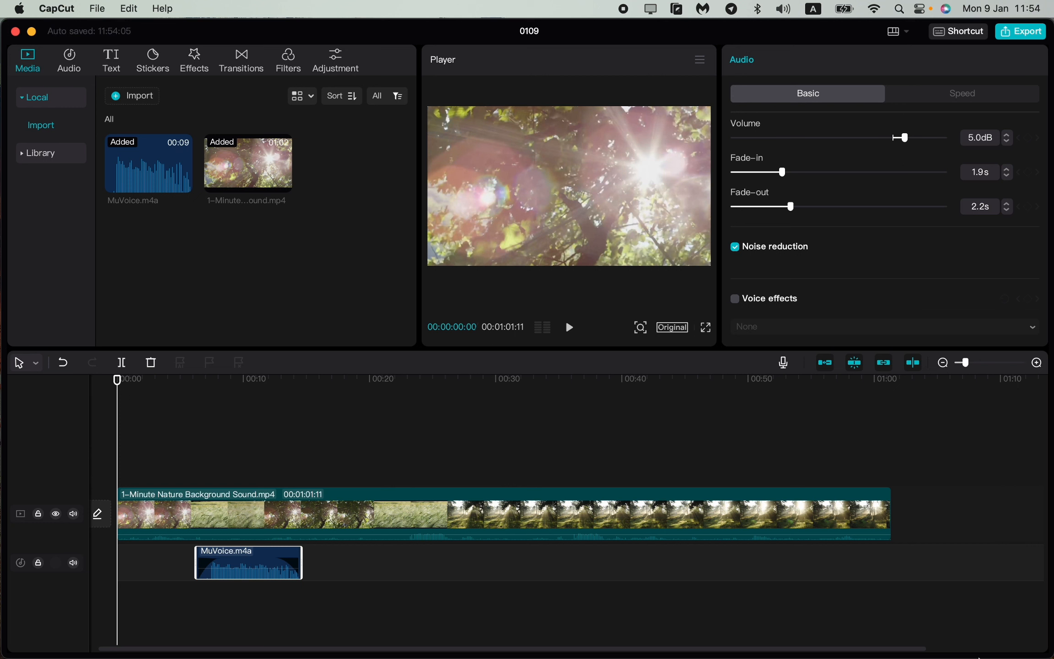
mouse_move(783, 363)
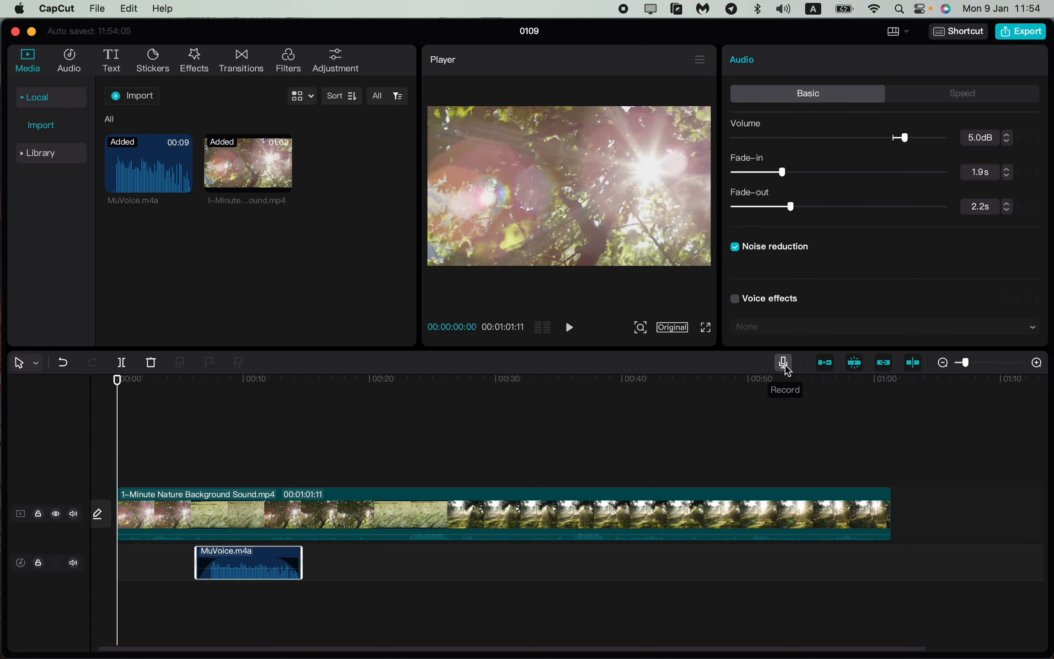
- Bring up the voiceover recorder with the MacBook Air microphone and raise input volume to 101
click(783, 362)
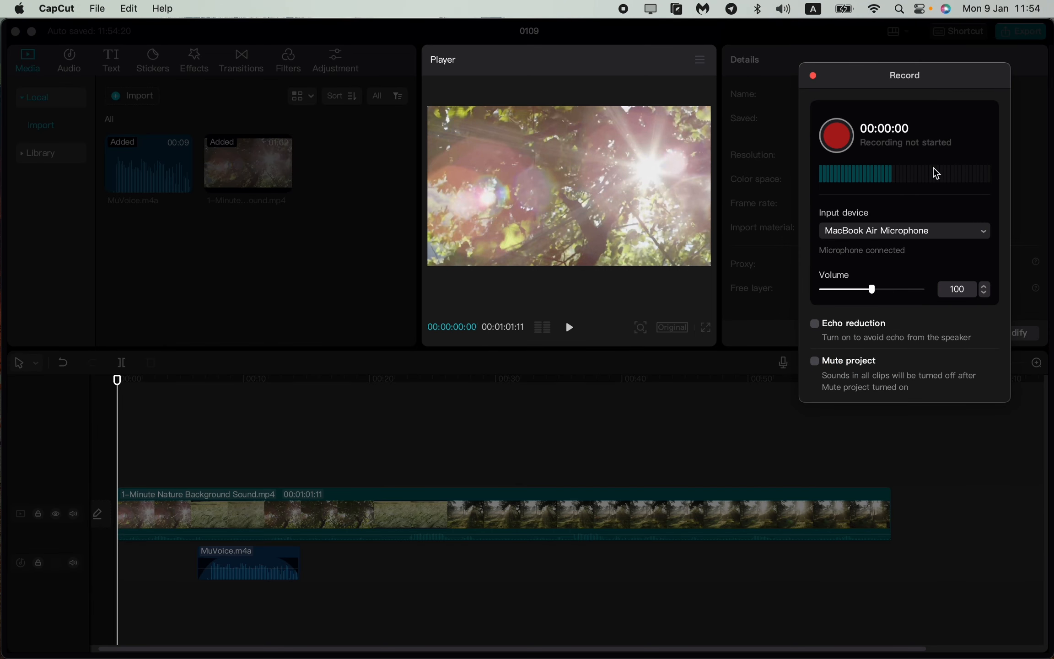
drag(905, 75, 696, 110)
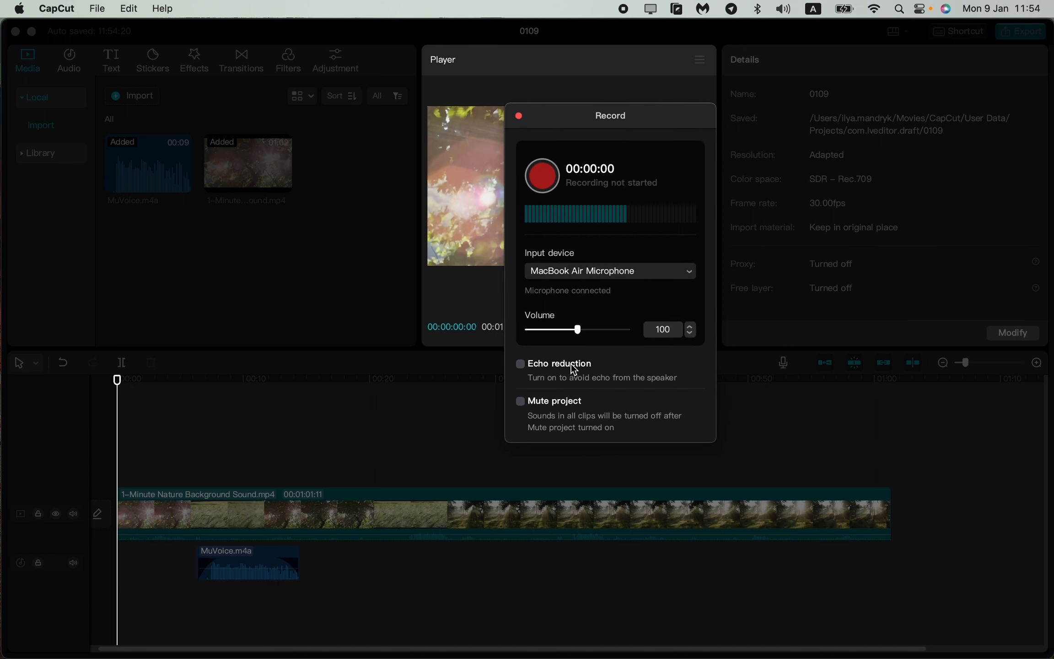
drag(576, 328, 578, 328)
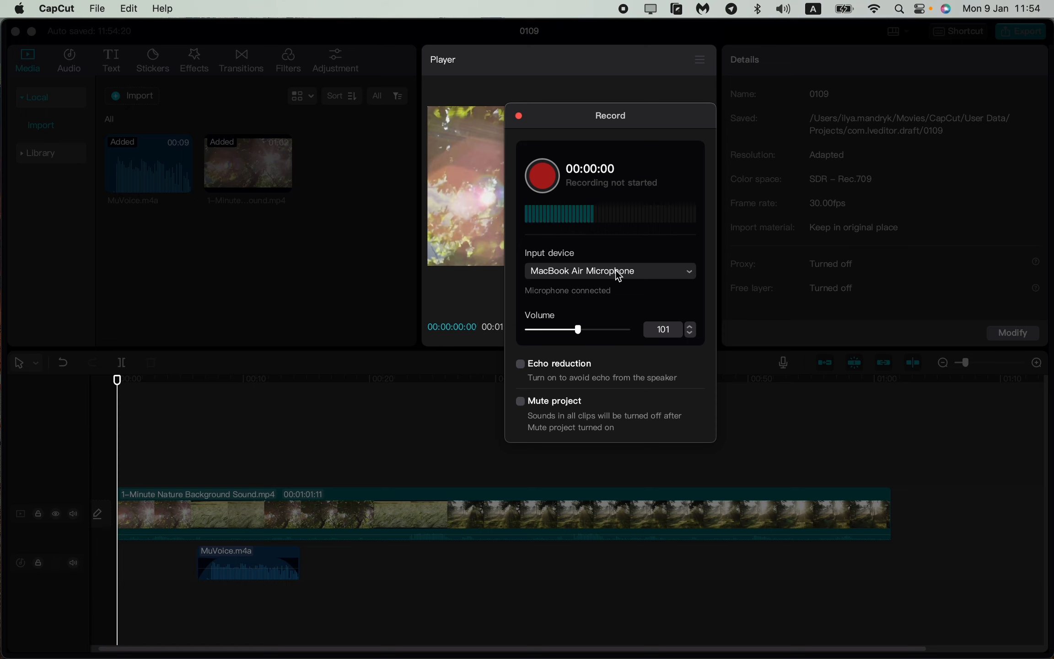
mouse_move(601, 141)
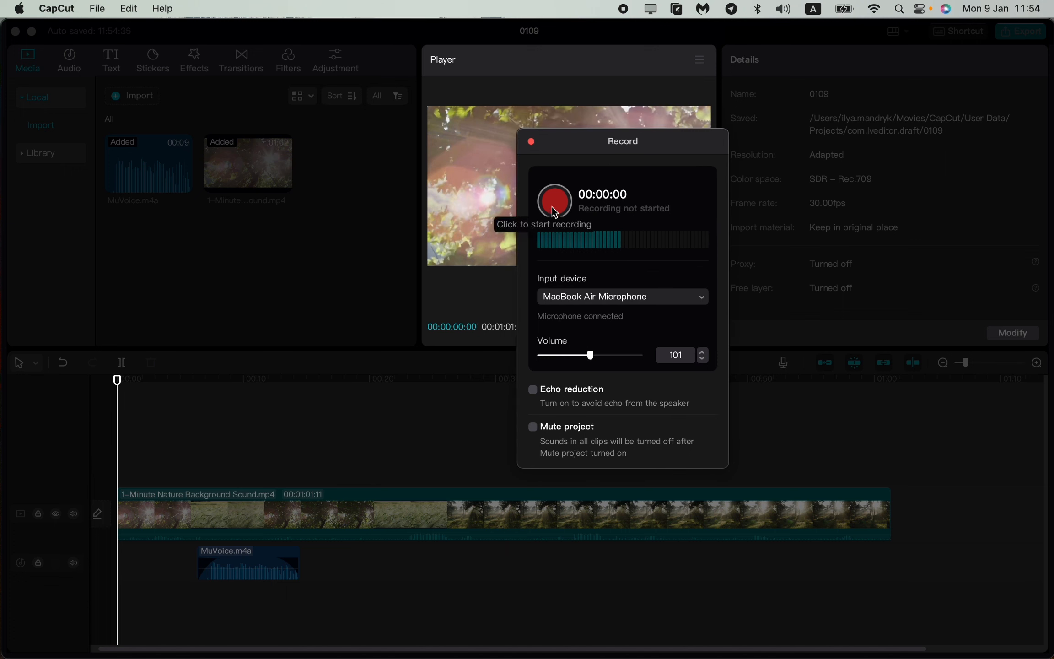
drag(622, 141, 699, 145)
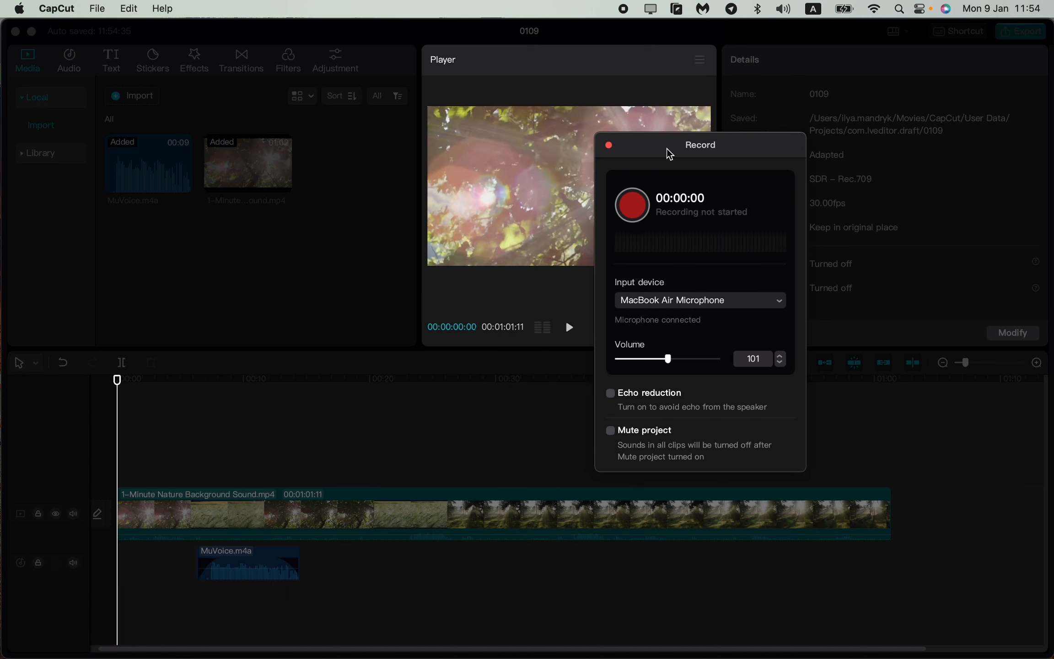
drag(699, 145, 730, 151)
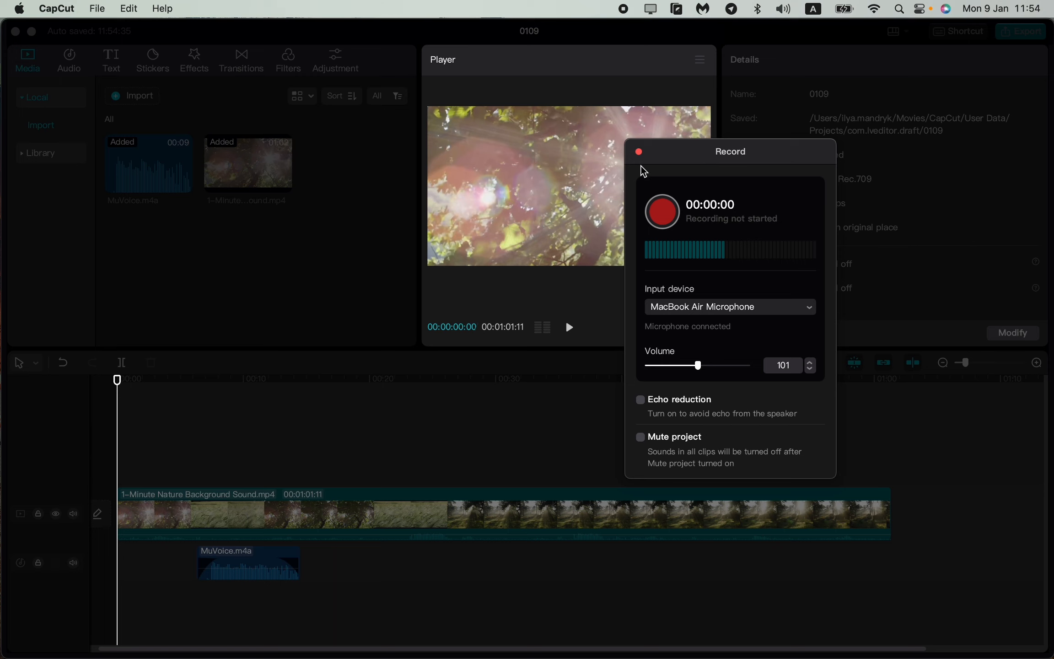
- Record a roughly two-second voiceover that lands as Record1 on a new audio track
click(662, 211)
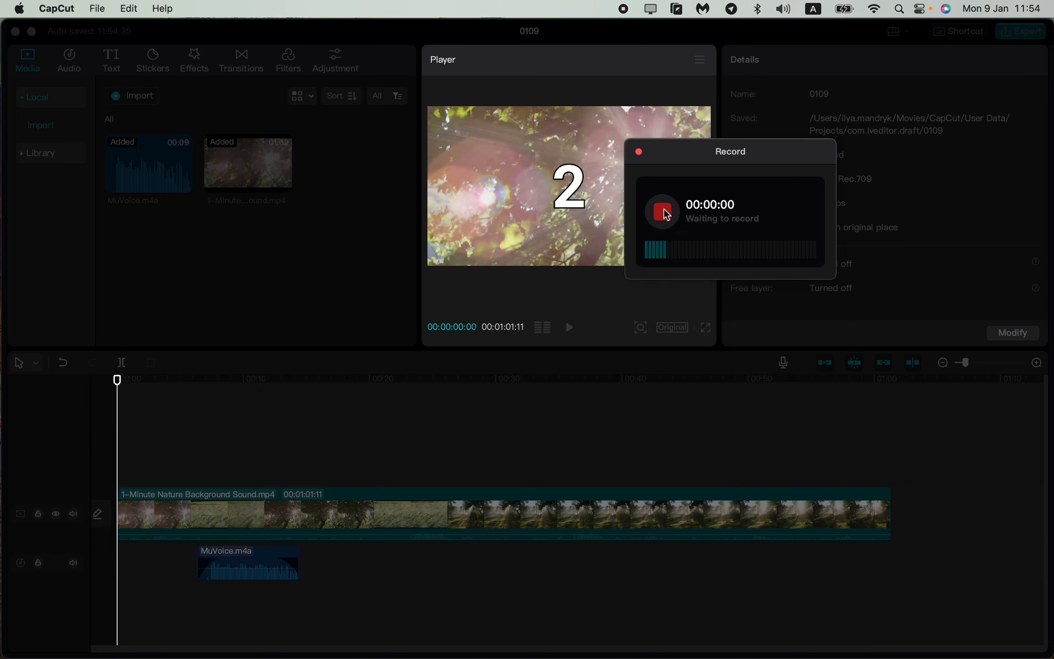
click(661, 211)
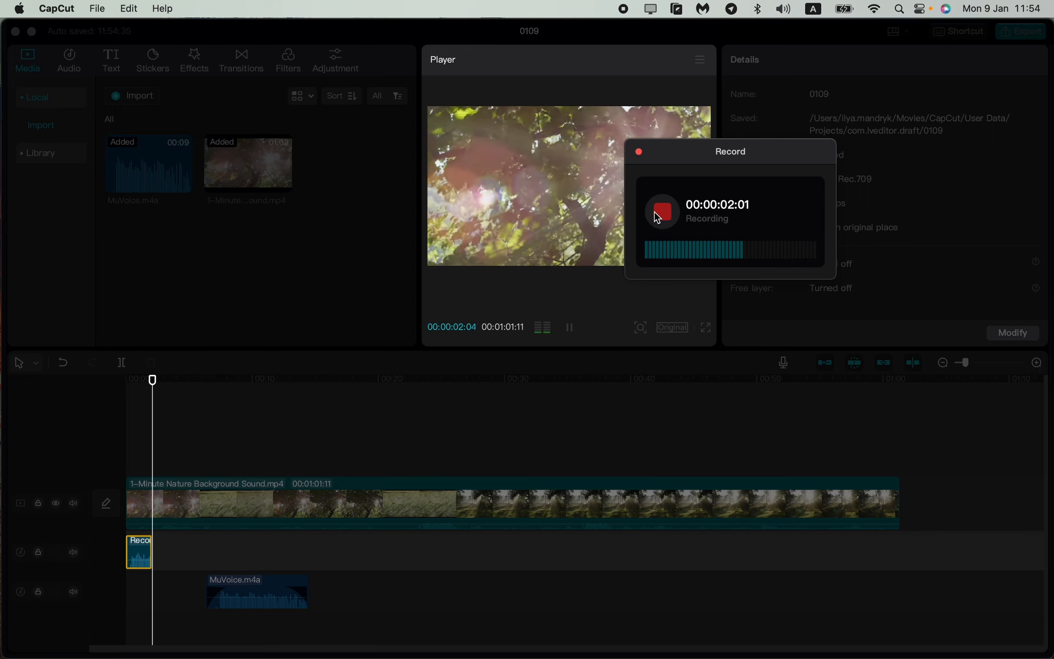
click(661, 211)
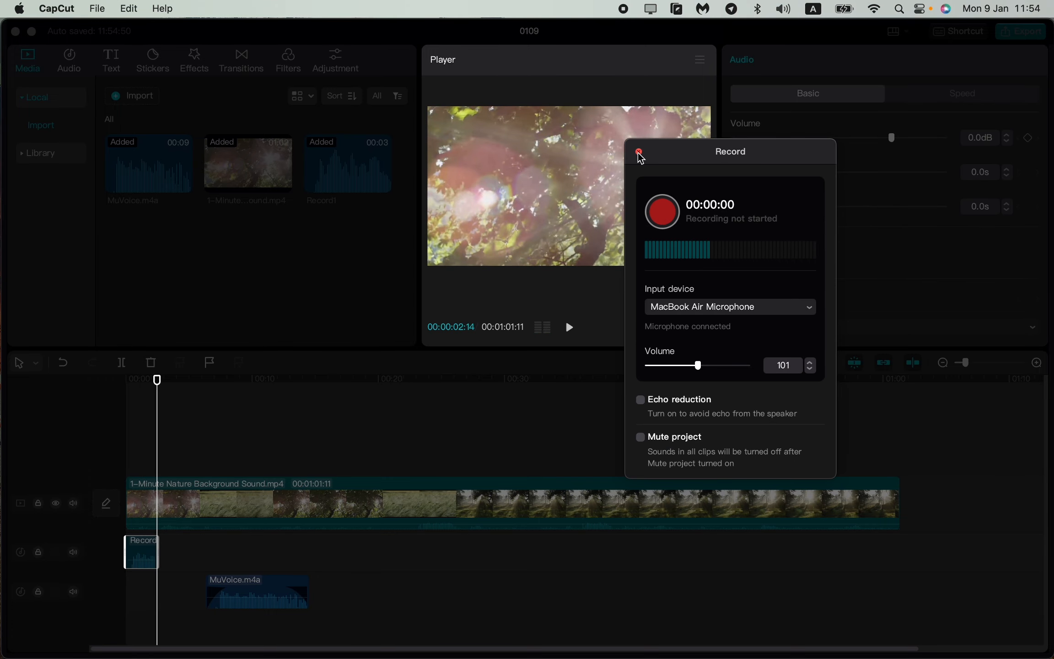
- Close the recorder and settle the Record1 clip about two seconds into the timeline
click(638, 152)
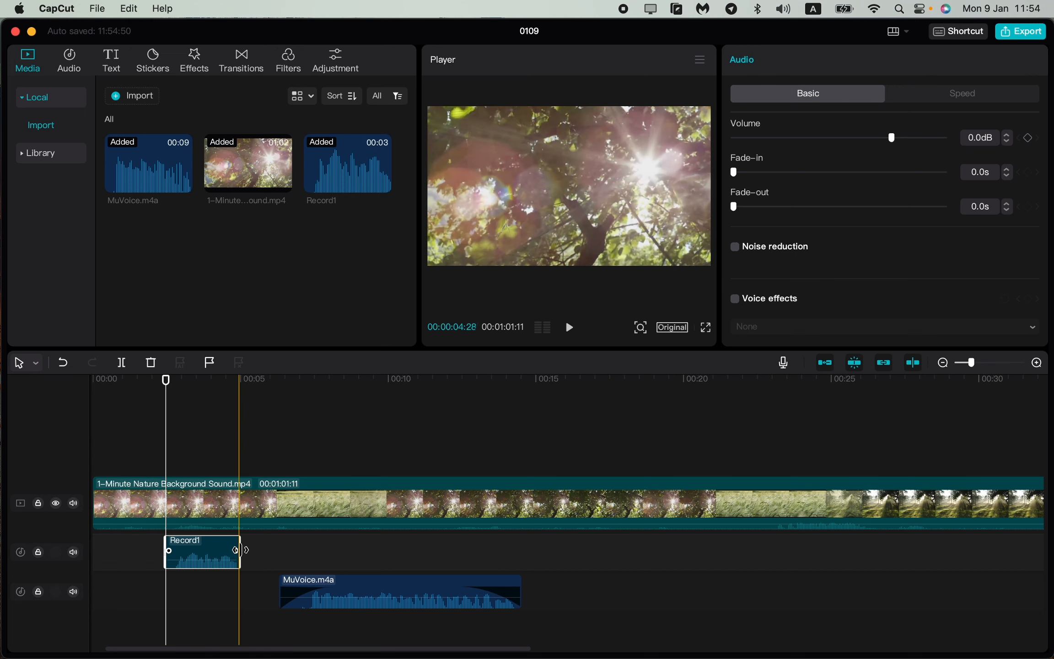
drag(201, 551, 575, 551)
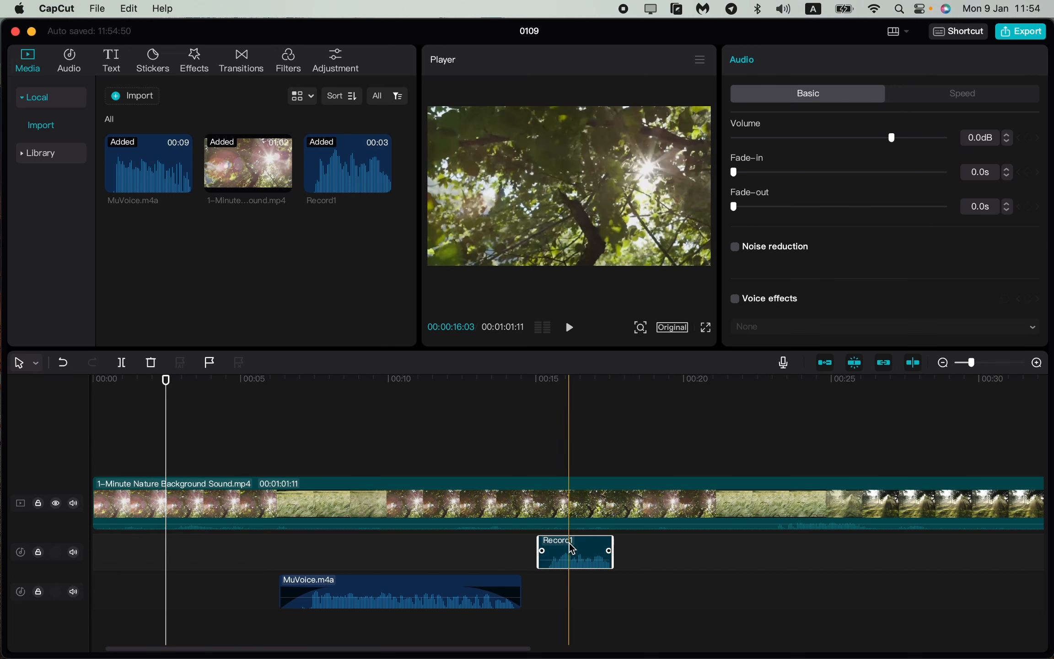
drag(574, 551, 618, 551)
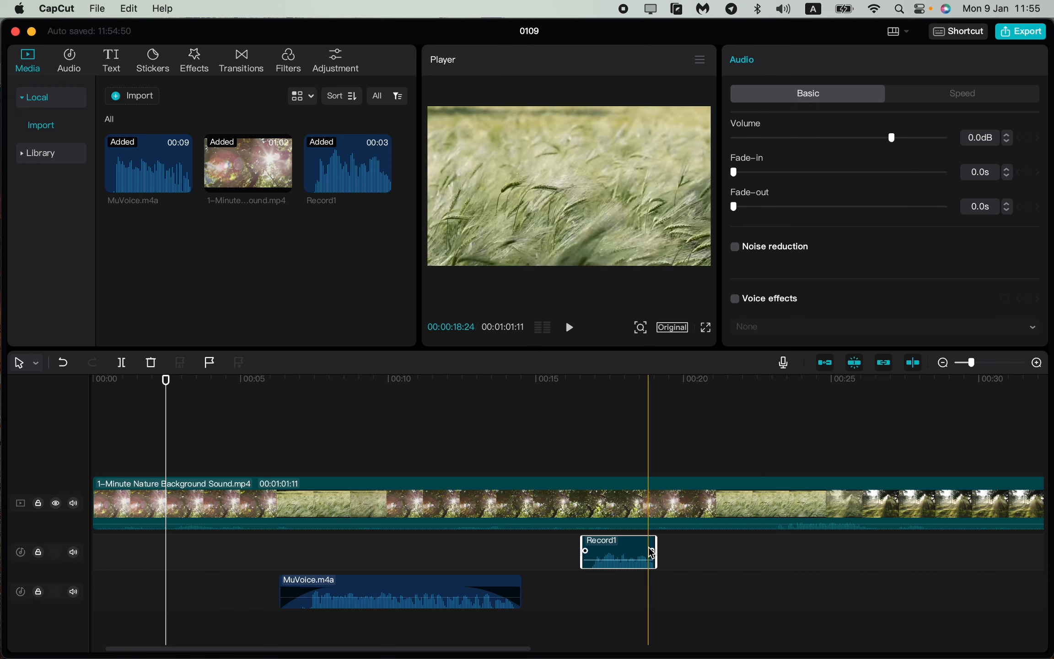
drag(617, 551, 199, 544)
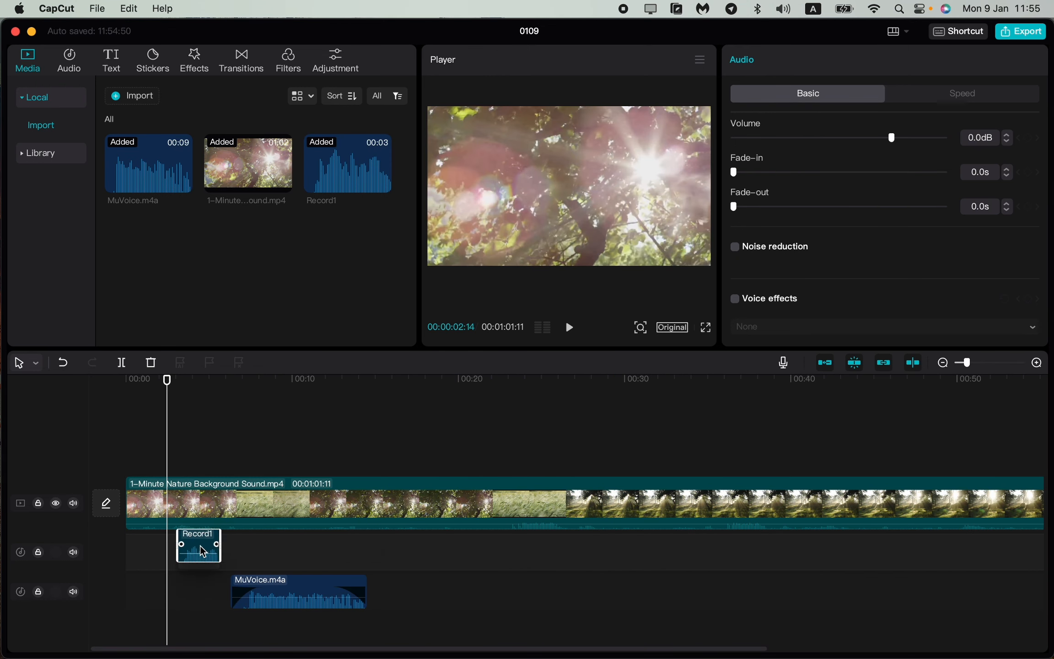
click(458, 378)
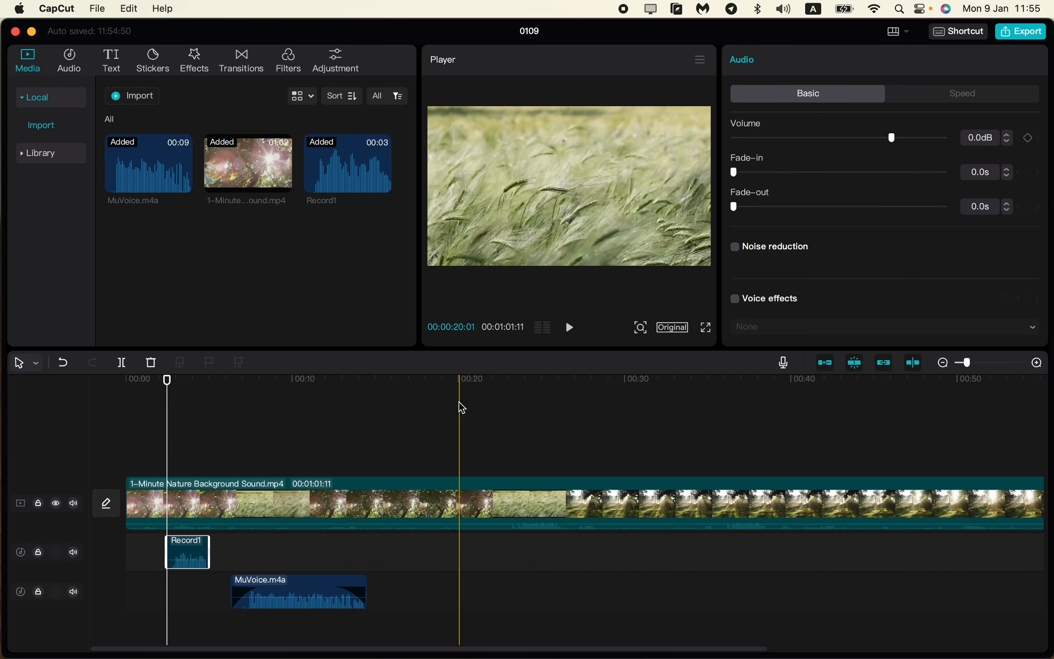